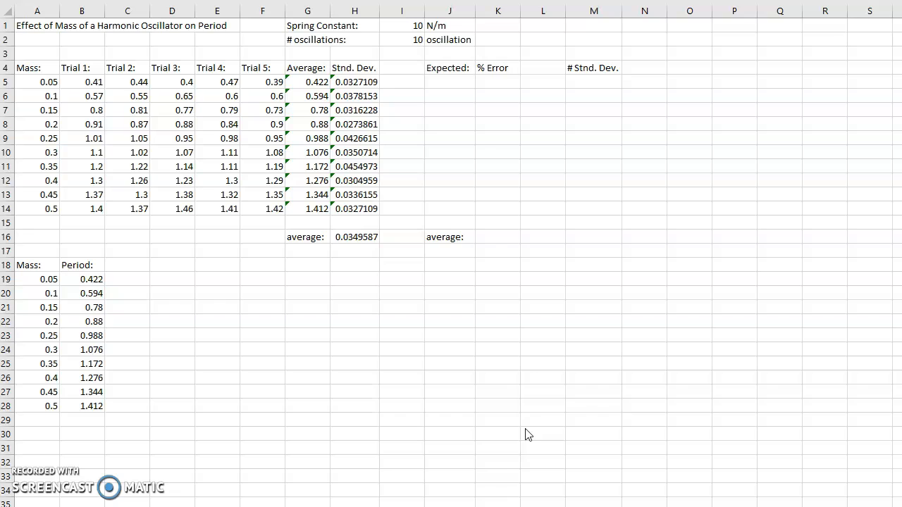
pyautogui.moveTo(603, 322)
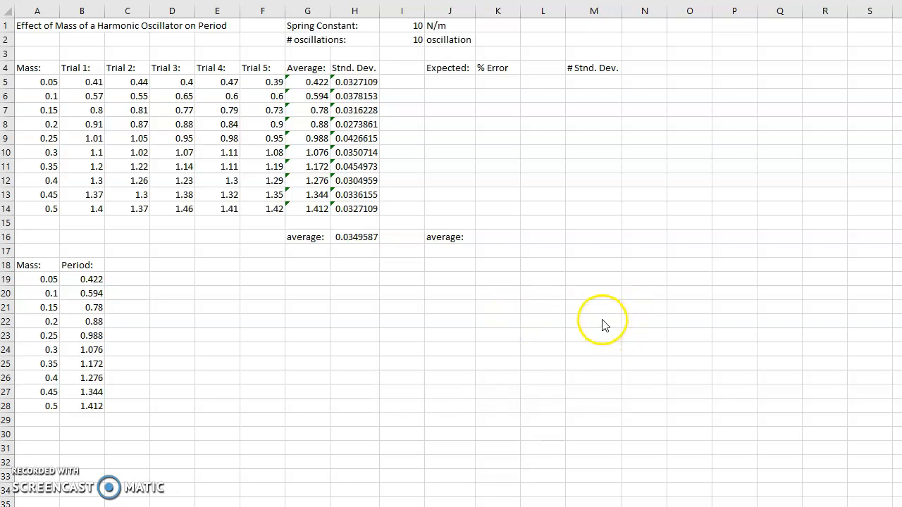
pyautogui.moveTo(500, 444)
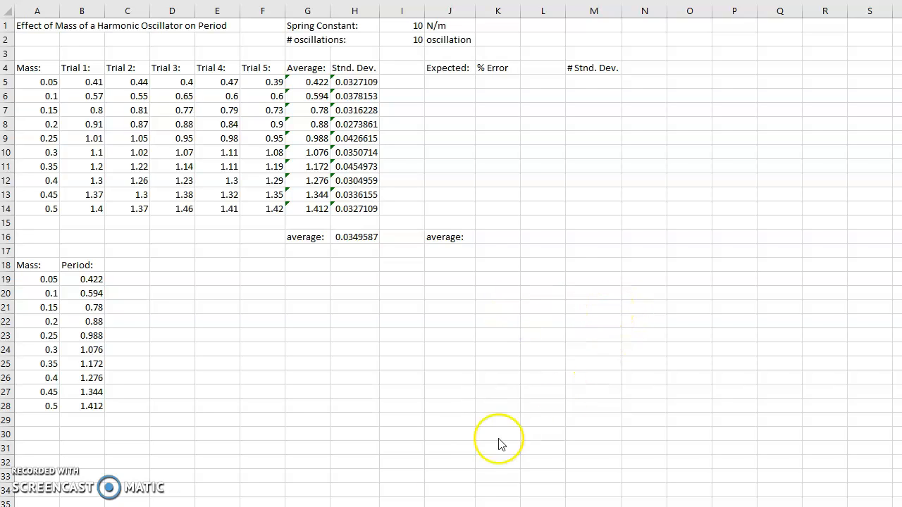
# - Enter =2*PI()*SQRT(A5/$I$1) in J5 as the first expected period
pyautogui.click(497, 236)
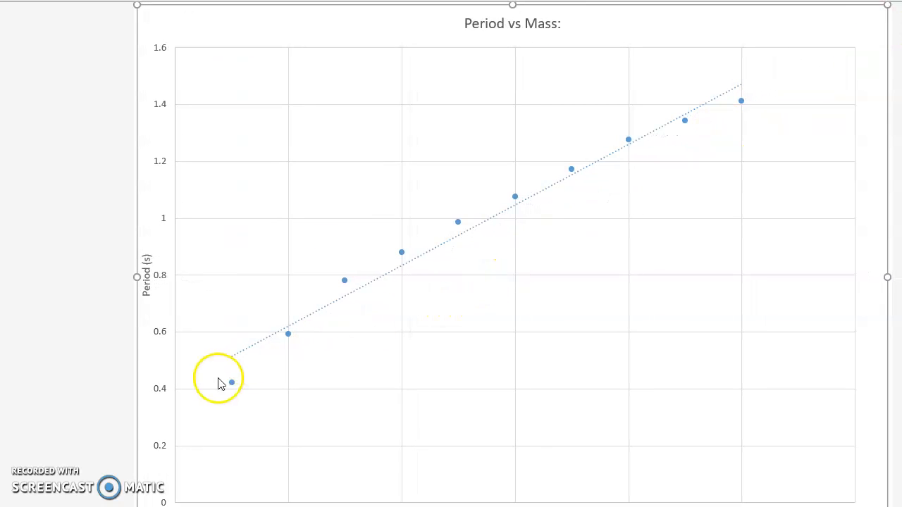
pyautogui.moveTo(741, 100)
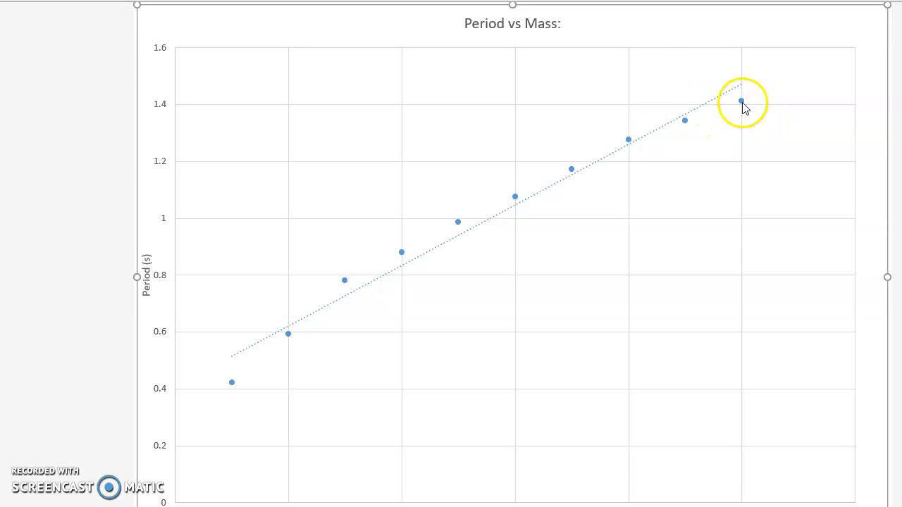
pyautogui.moveTo(642, 175)
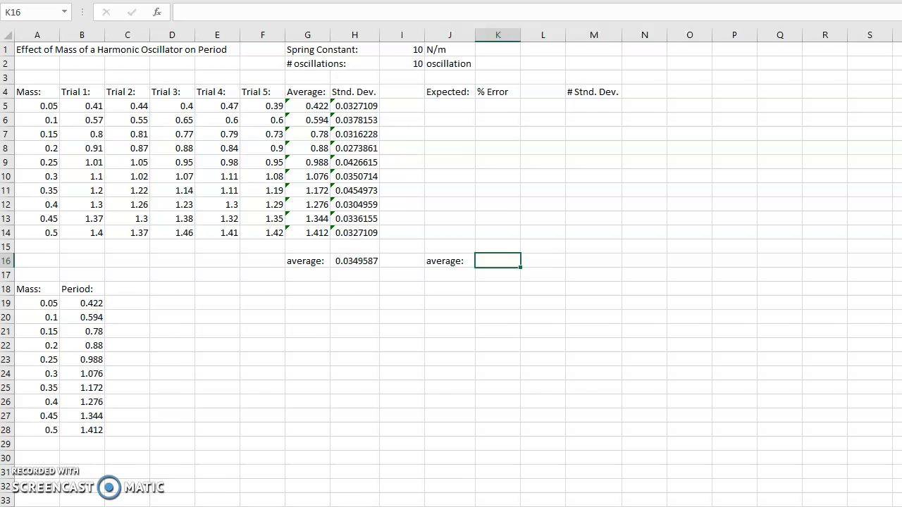
pyautogui.moveTo(462, 219)
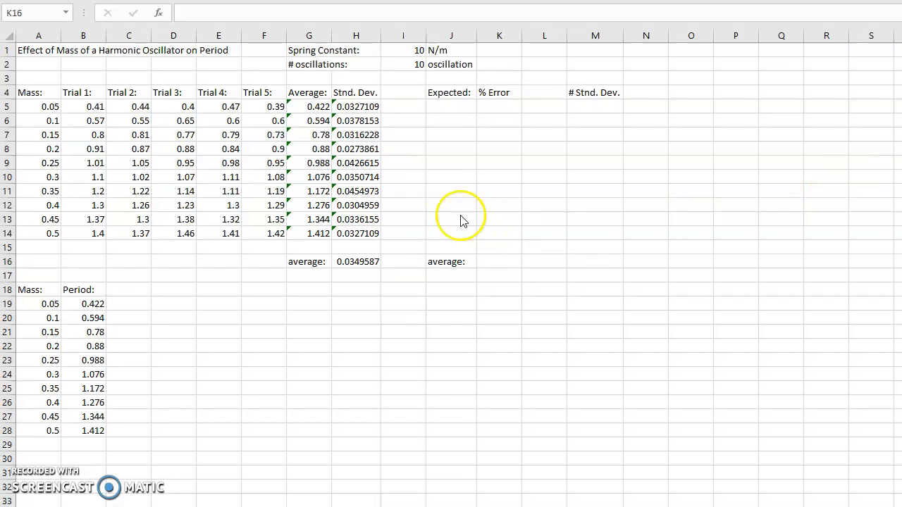
pyautogui.click(451, 108)
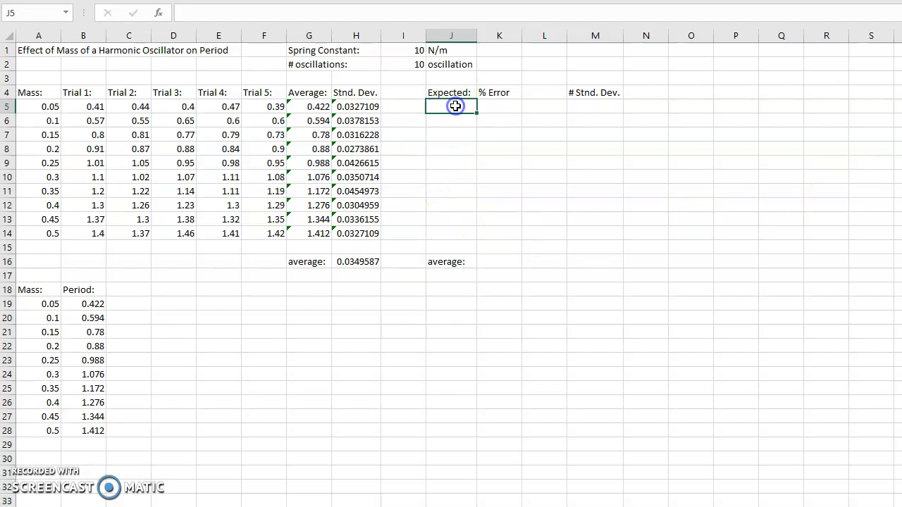
pyautogui.moveTo(498, 152)
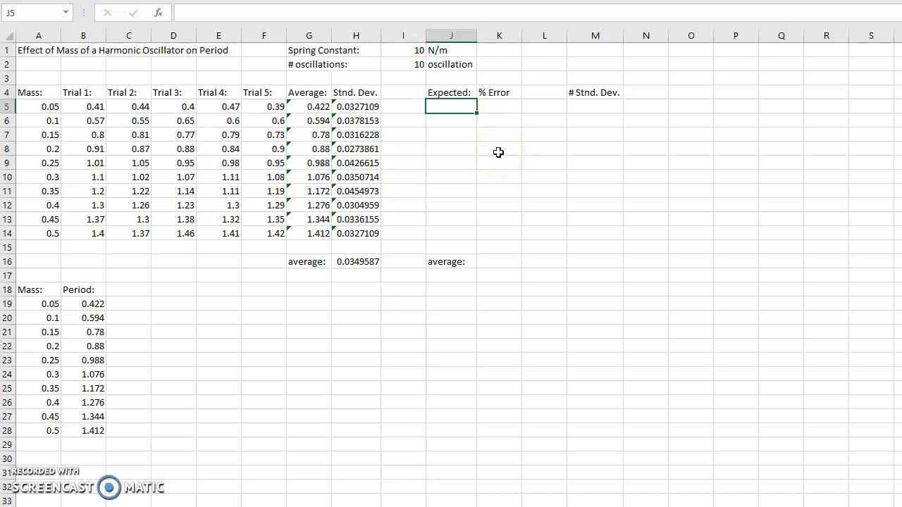
pyautogui.write('=')
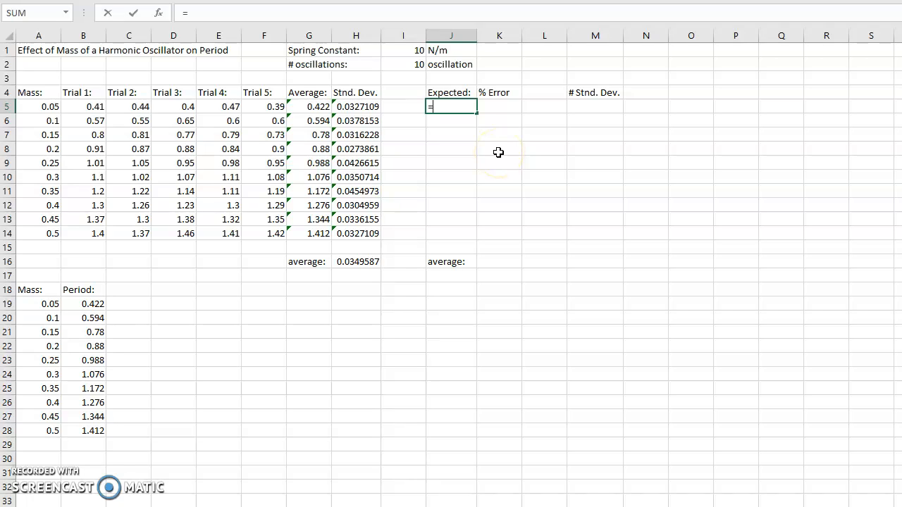
pyautogui.write('2*')
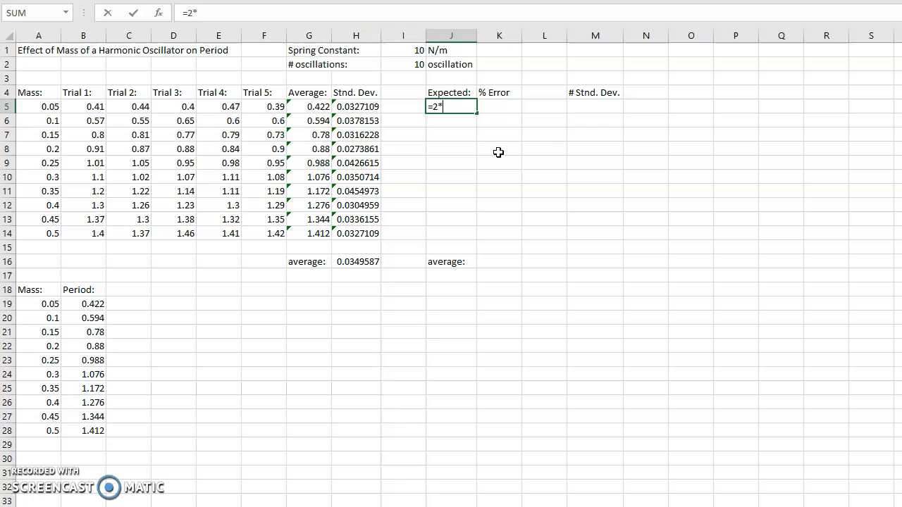
pyautogui.write('PI()*')
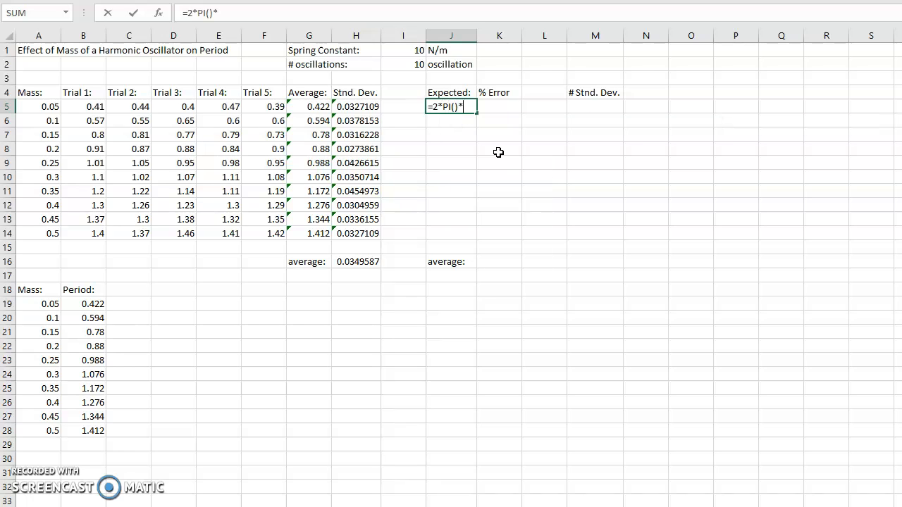
pyautogui.write('SQRTR')
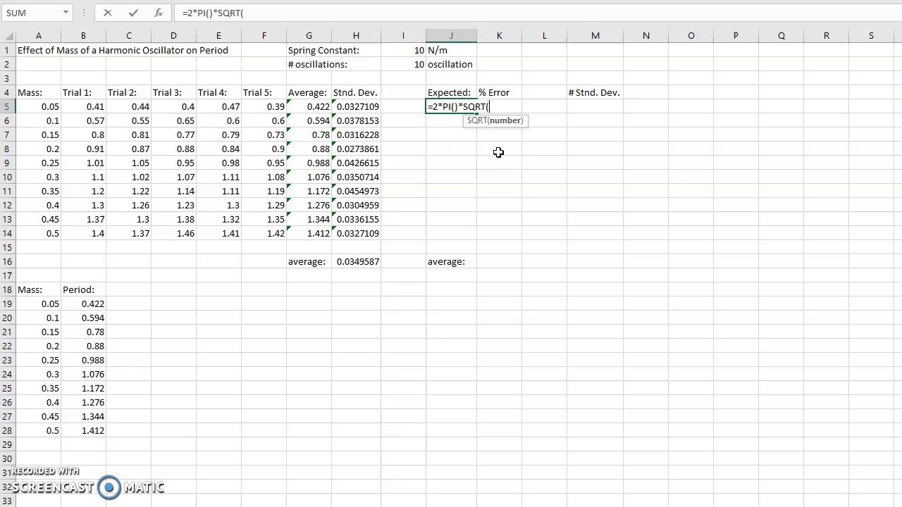
pyautogui.click(39, 107)
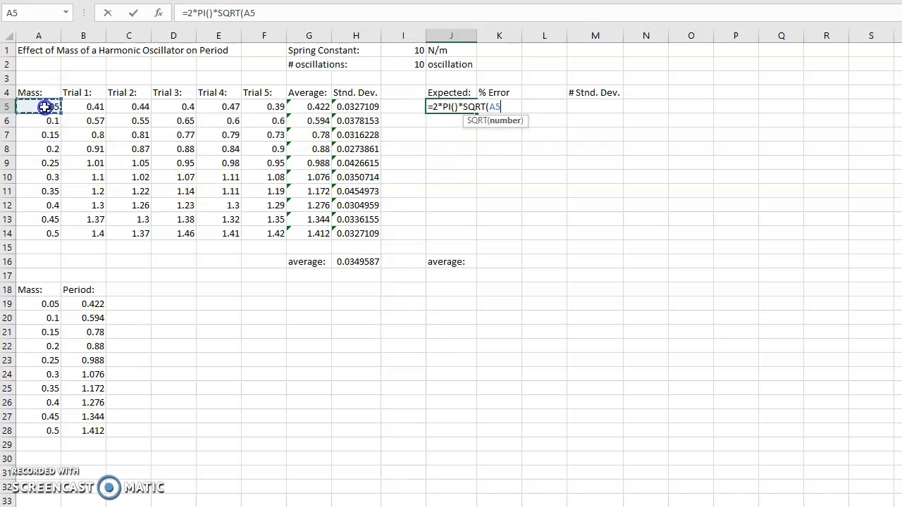
pyautogui.write('/')
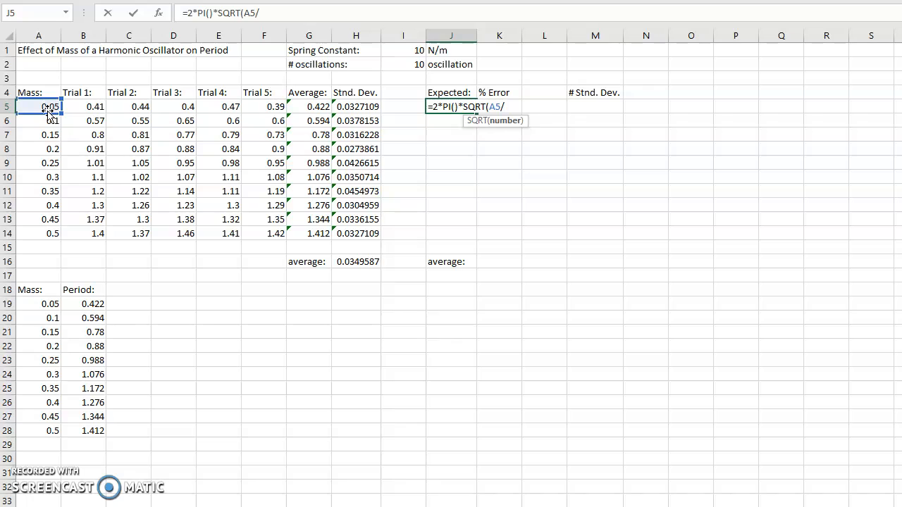
pyautogui.write('$I')
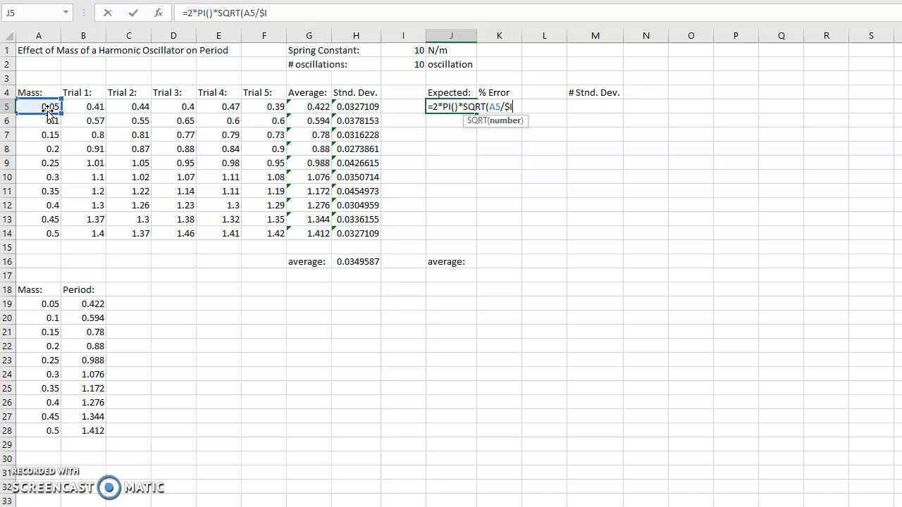
pyautogui.write('%1')
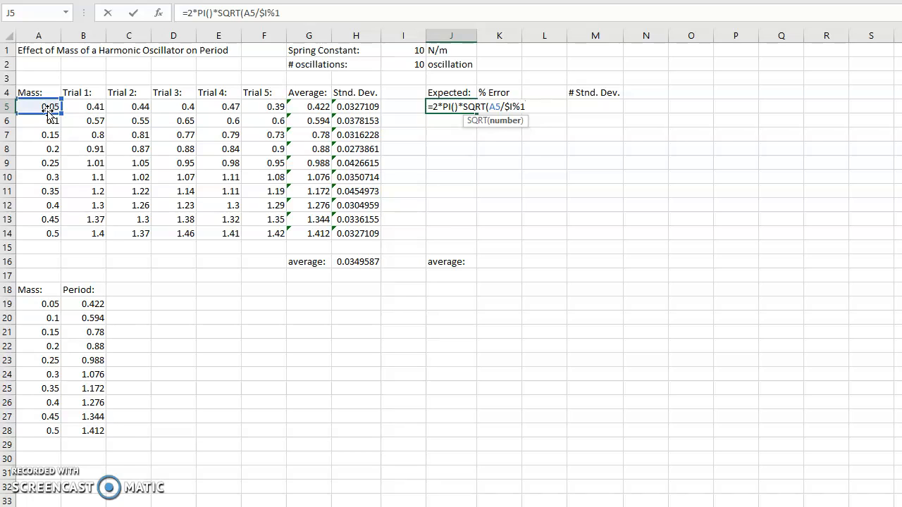
pyautogui.press('Backspace')
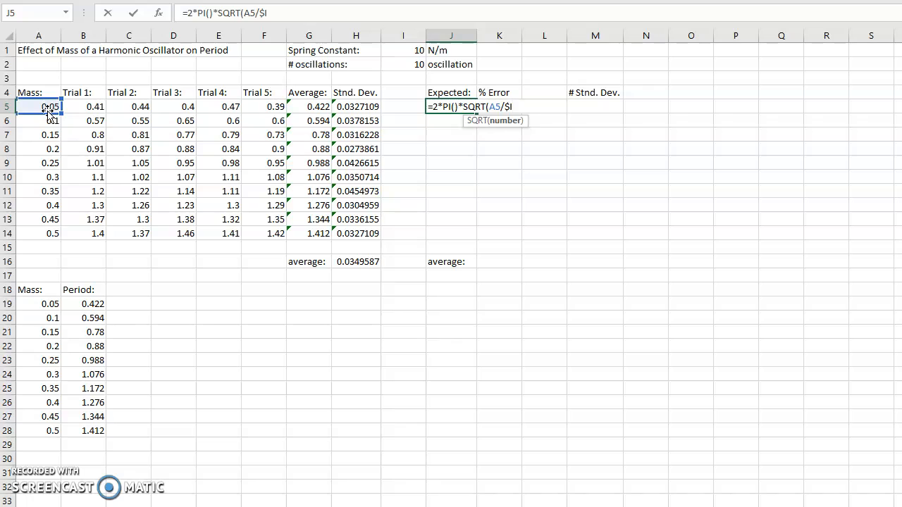
pyautogui.write('$')
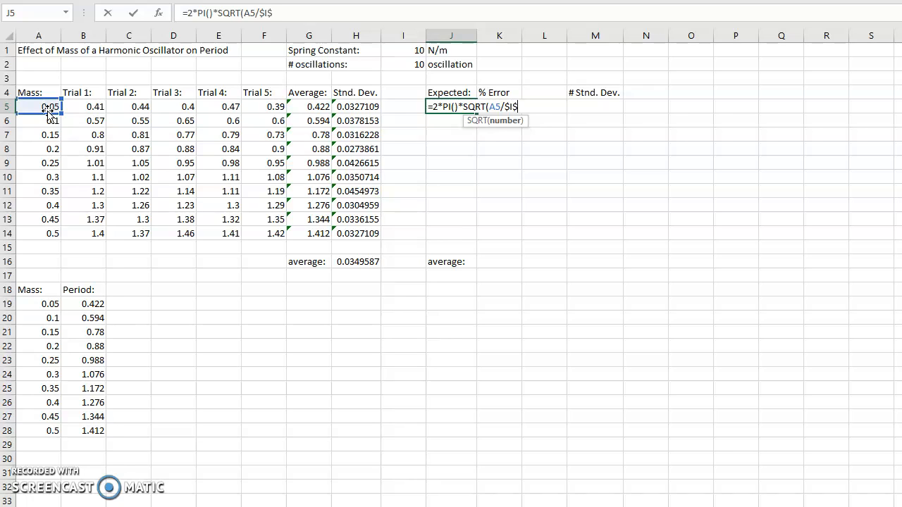
pyautogui.write('1')
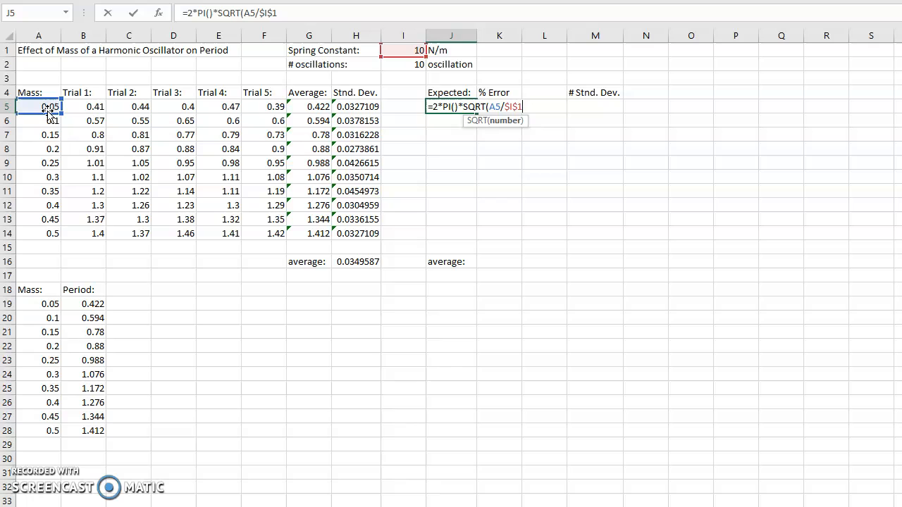
pyautogui.press('Return')
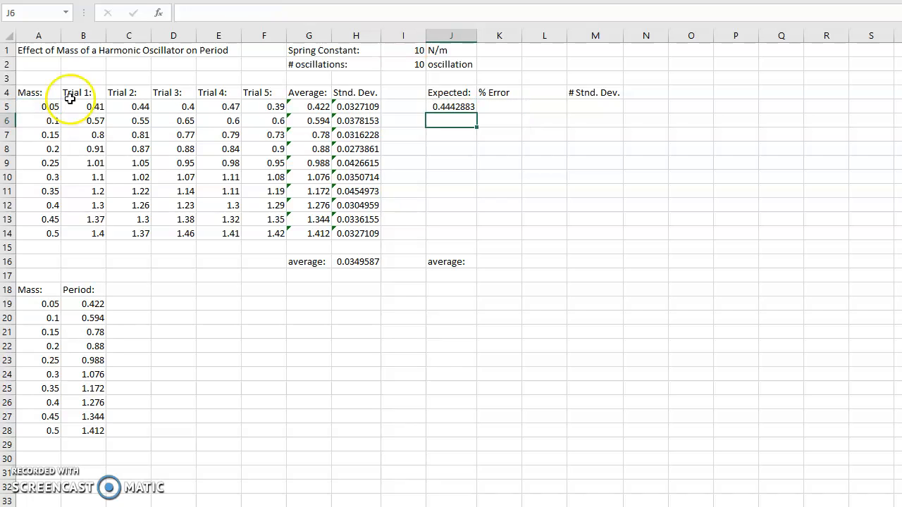
# - Fill the expected period formula from J5 down through J14
pyautogui.click(450, 107)
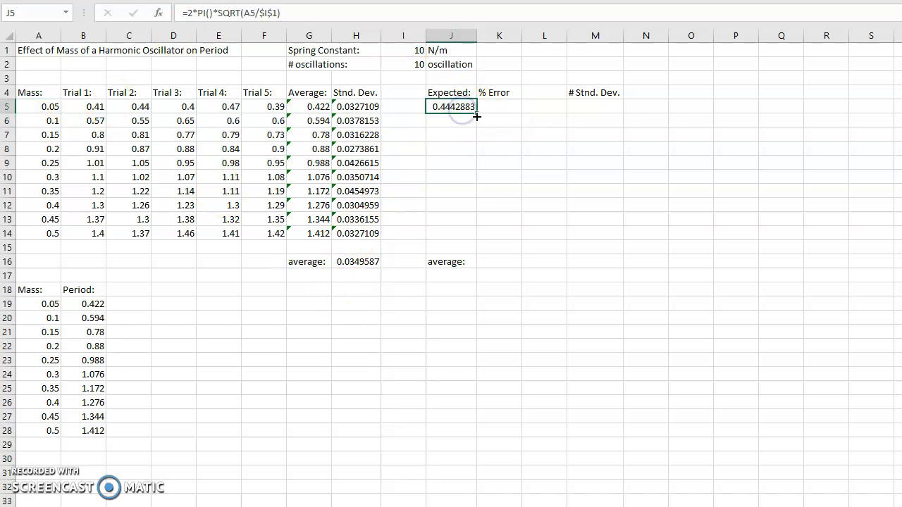
pyautogui.moveTo(476, 111); pyautogui.dragTo(465, 237)
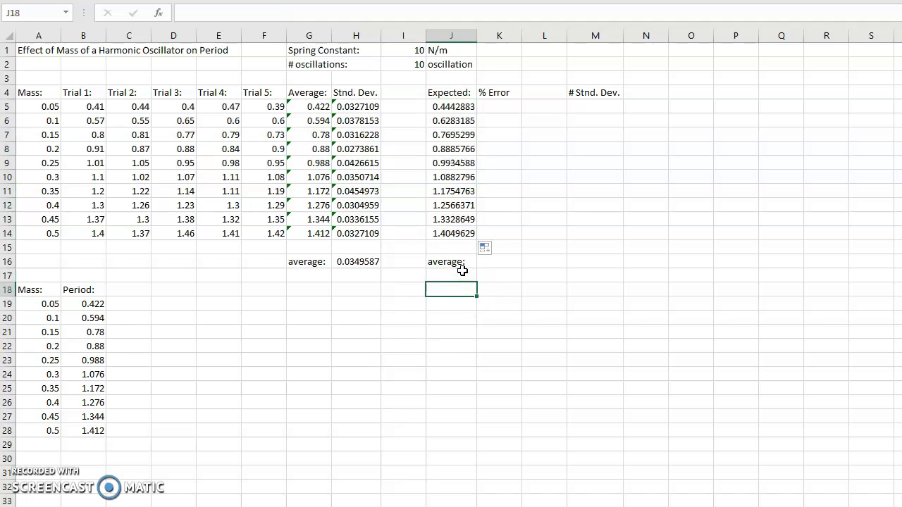
pyautogui.moveTo(459, 265)
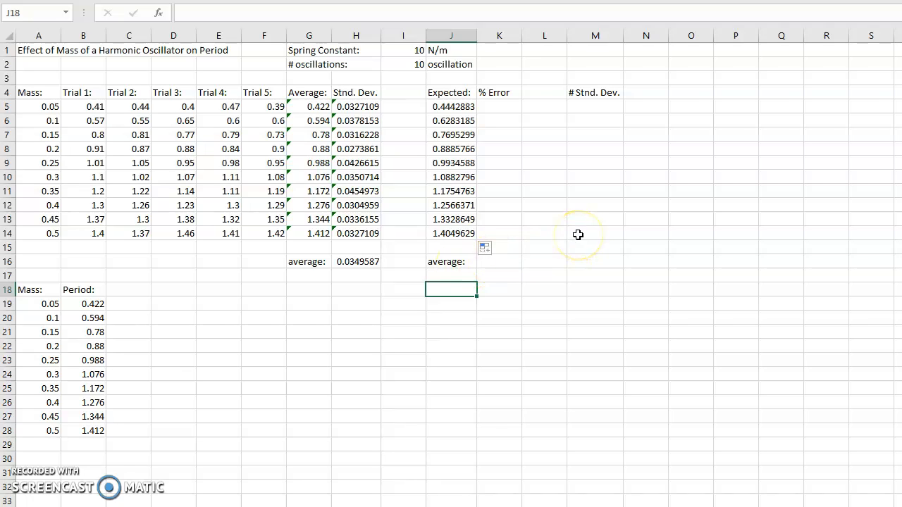
pyautogui.moveTo(577, 234)
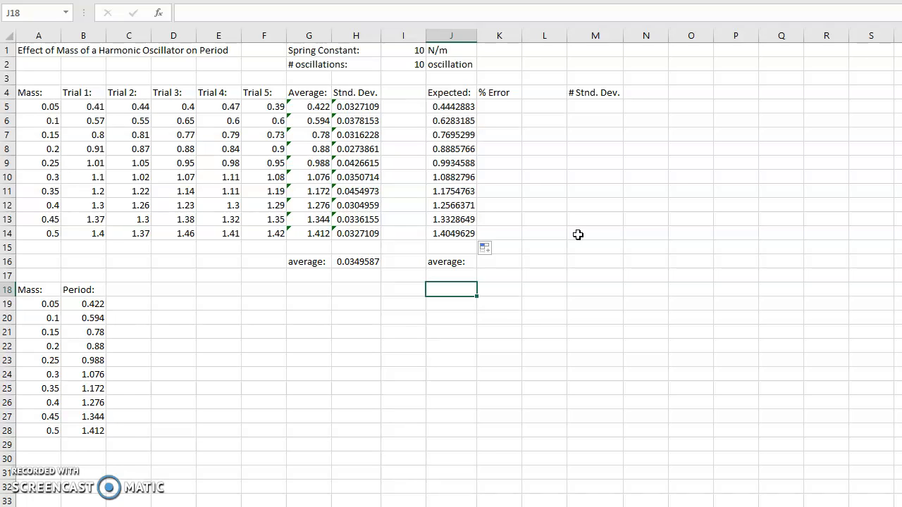
pyautogui.moveTo(423, 152)
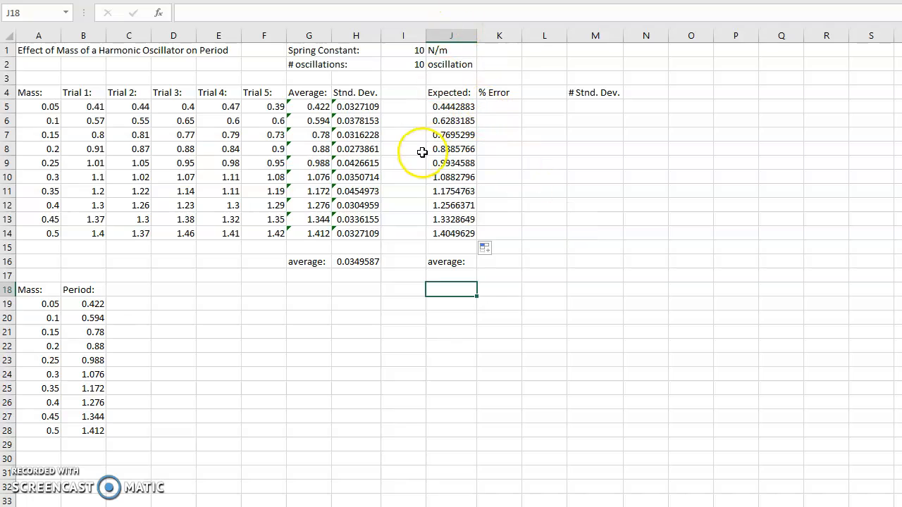
pyautogui.moveTo(440, 224)
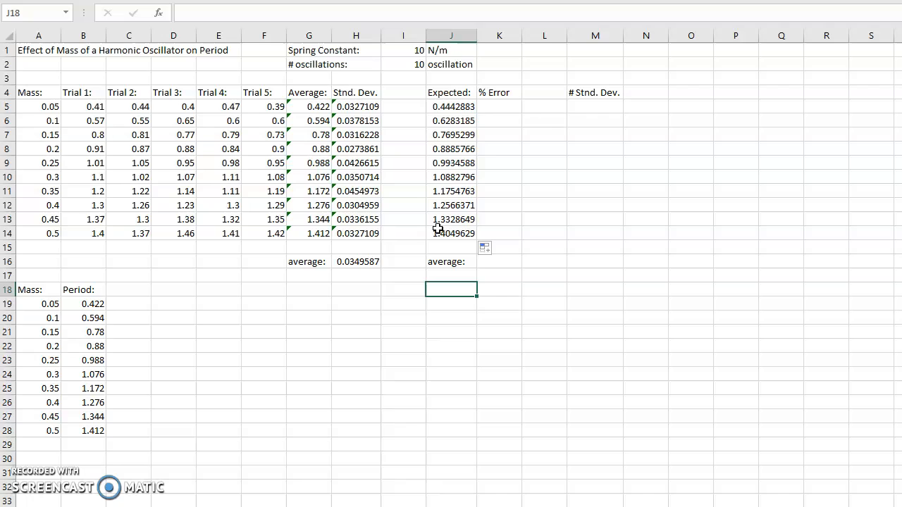
# - Enter =ABS((J5-G5)/J5*100) in K5, giving a percent error of 5.016629
pyautogui.click(499, 107)
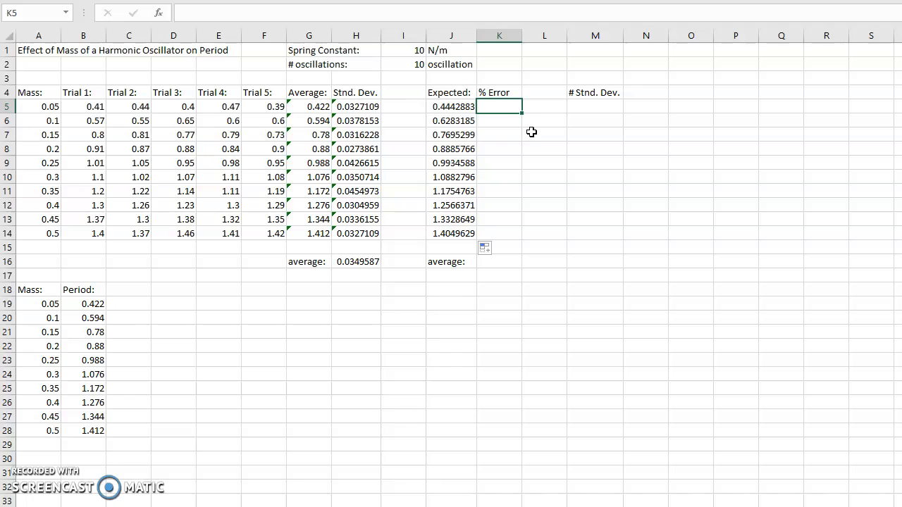
pyautogui.write('=(')
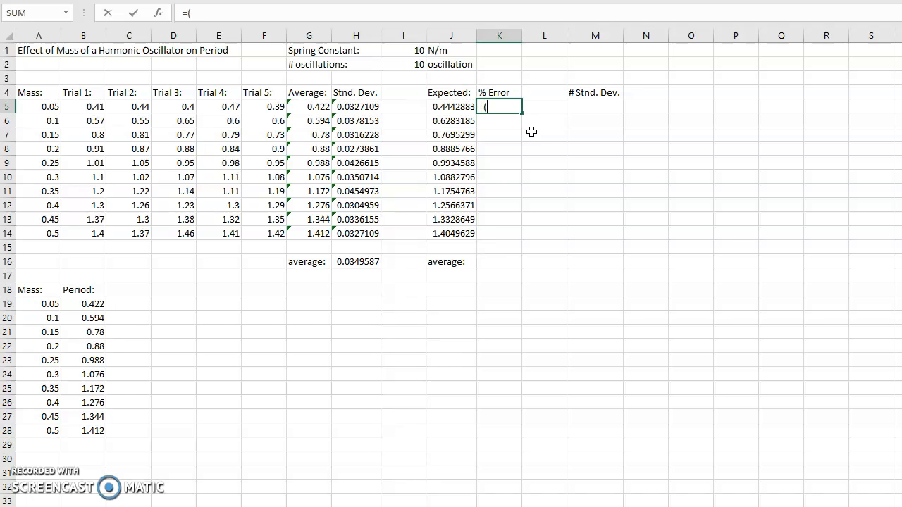
pyautogui.click(451, 107)
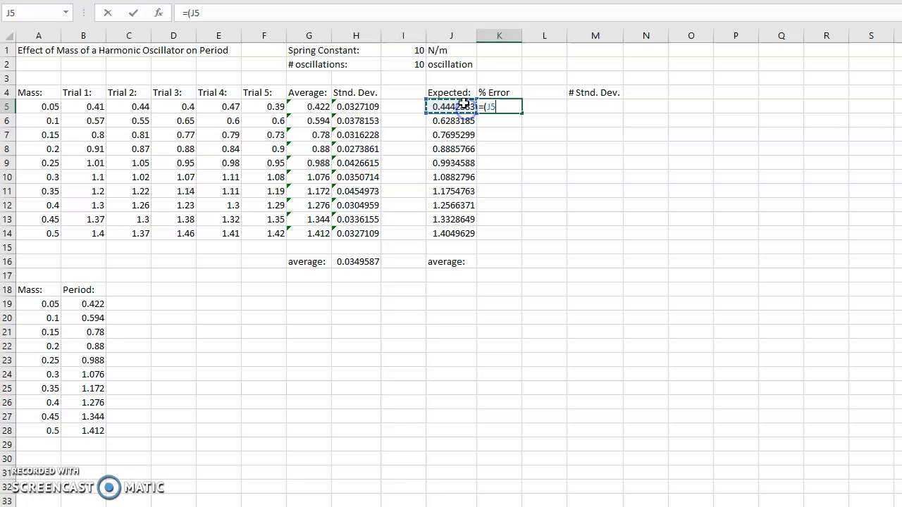
pyautogui.press('backspace')
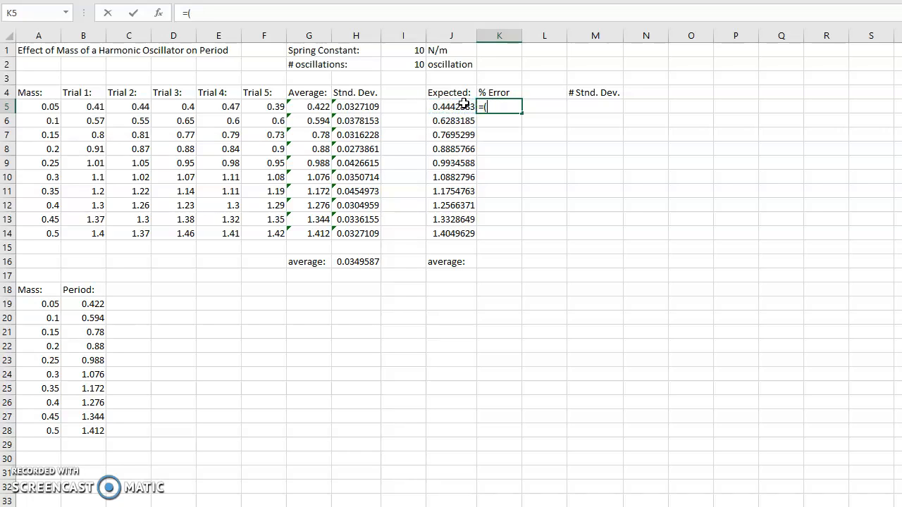
pyautogui.write('ABS')
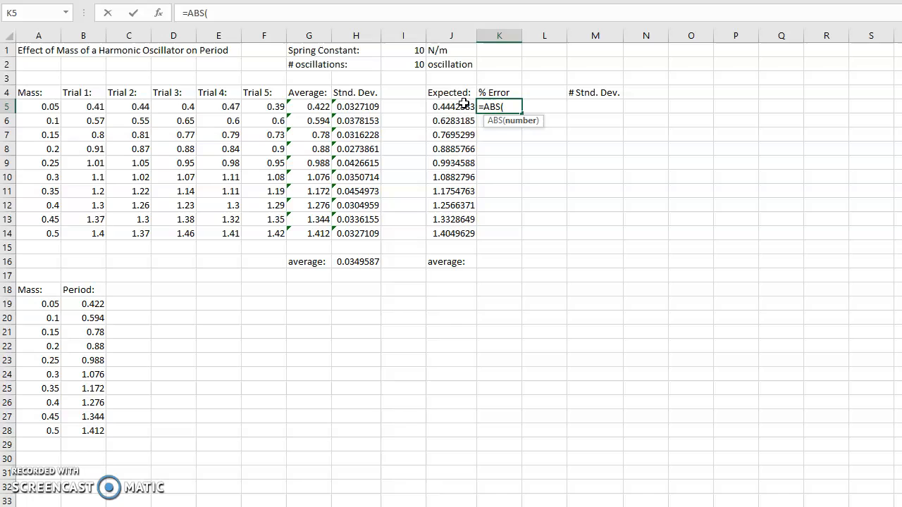
pyautogui.write('(')
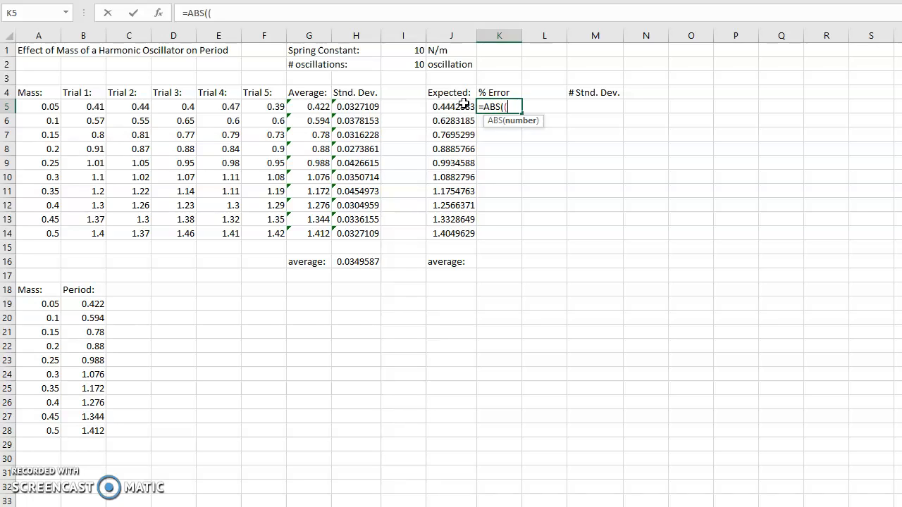
pyautogui.click(451, 107)
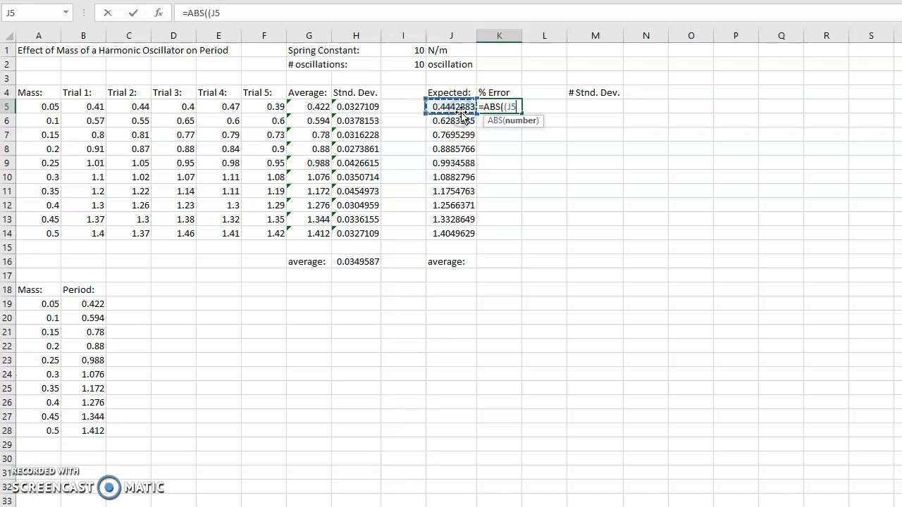
pyautogui.write('-')
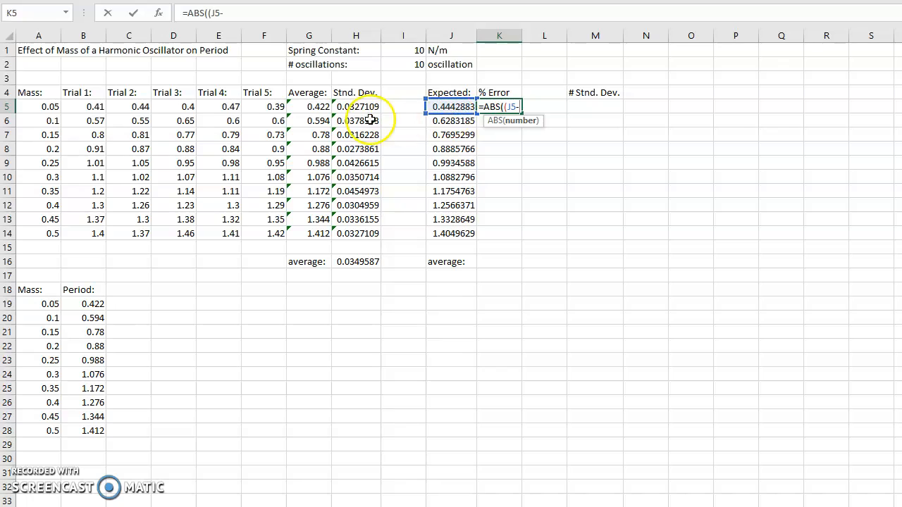
pyautogui.click(308, 107)
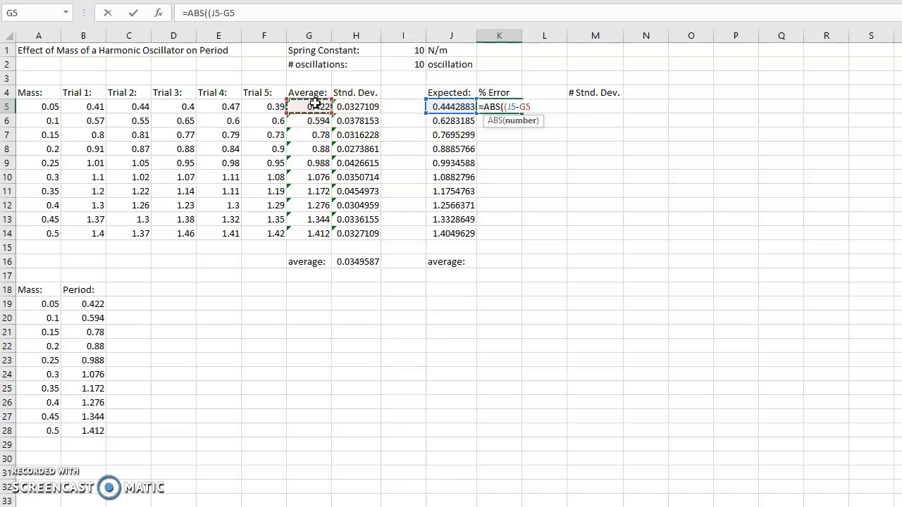
pyautogui.write('/')
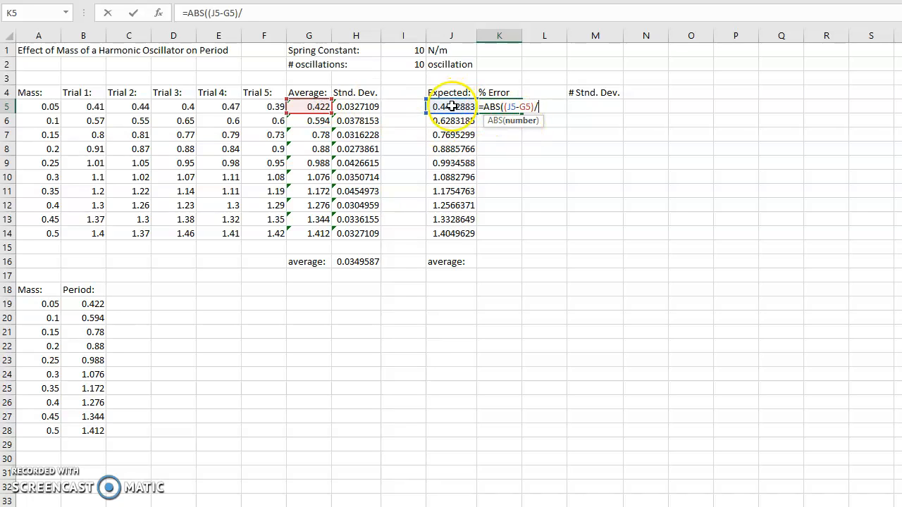
pyautogui.write('J5*')
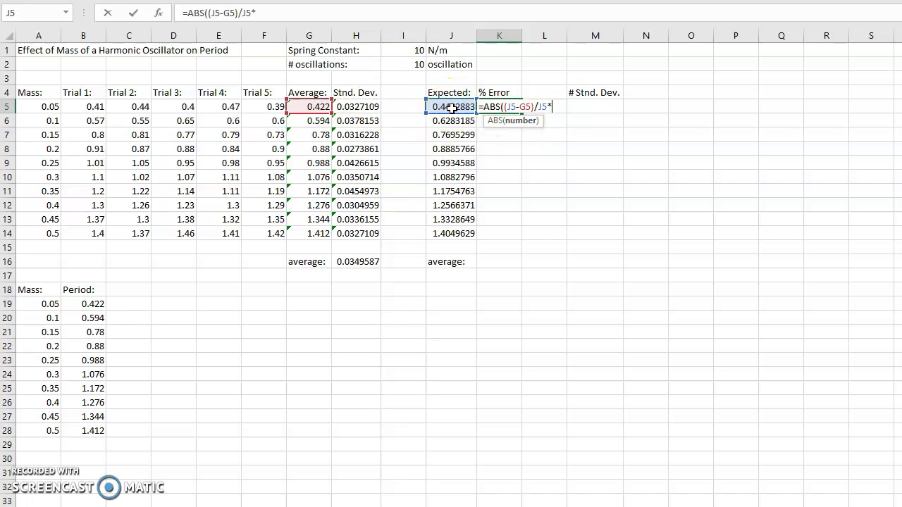
pyautogui.press('Return')
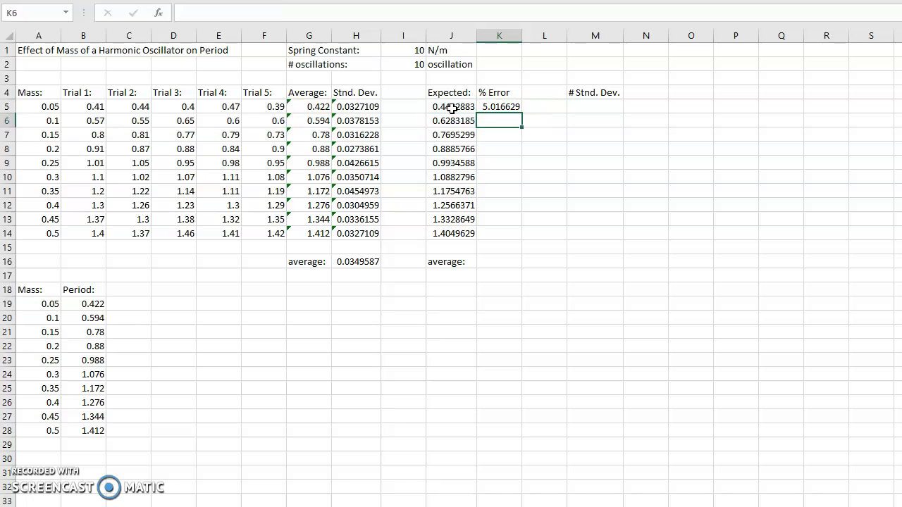
# - Fill the percent error formula from K5 down through K14
pyautogui.click(499, 107)
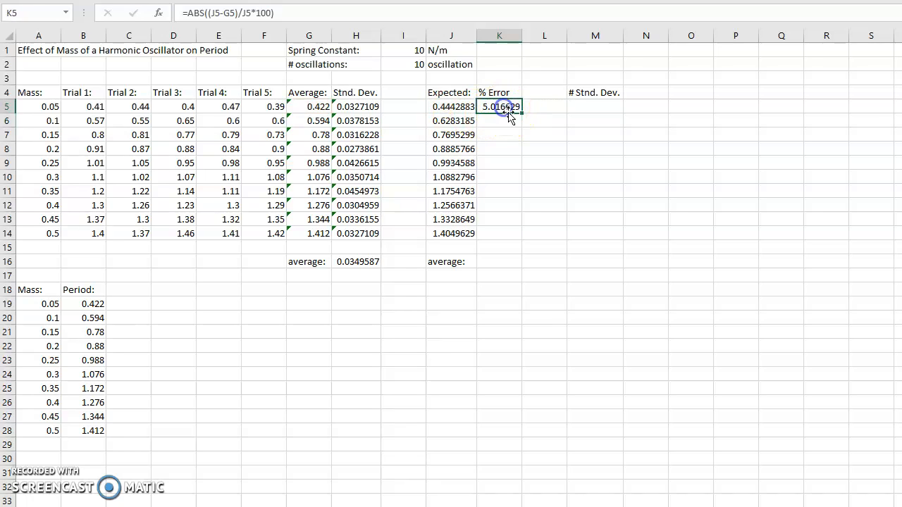
pyautogui.moveTo(510, 113); pyautogui.dragTo(522, 242)
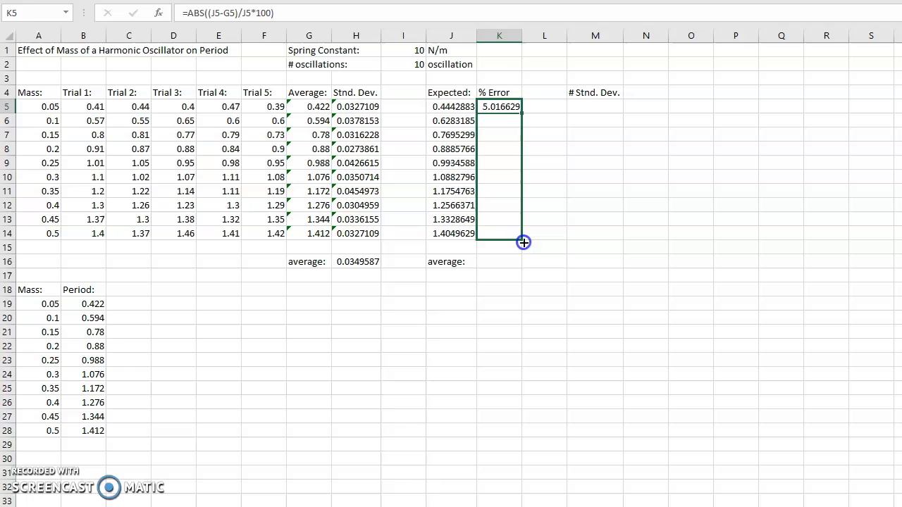
pyautogui.moveTo(522, 242); pyautogui.dragTo(522, 233)
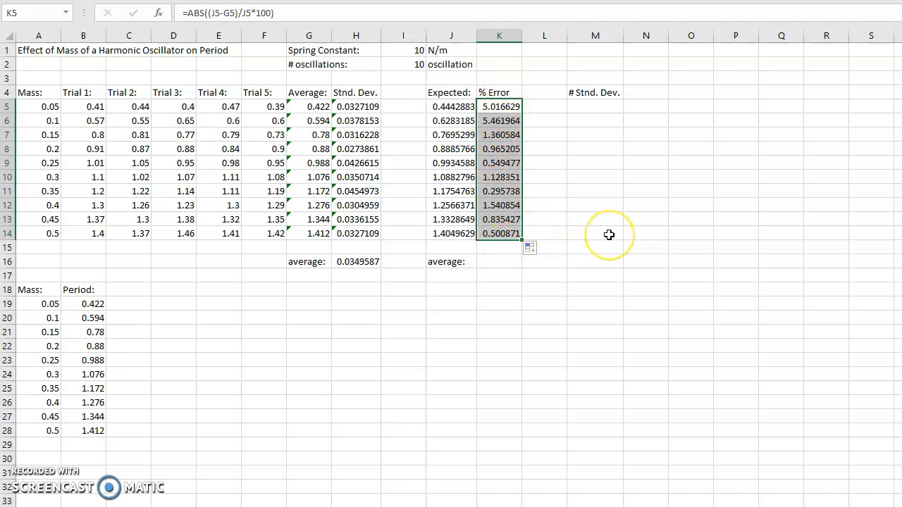
pyautogui.moveTo(609, 234)
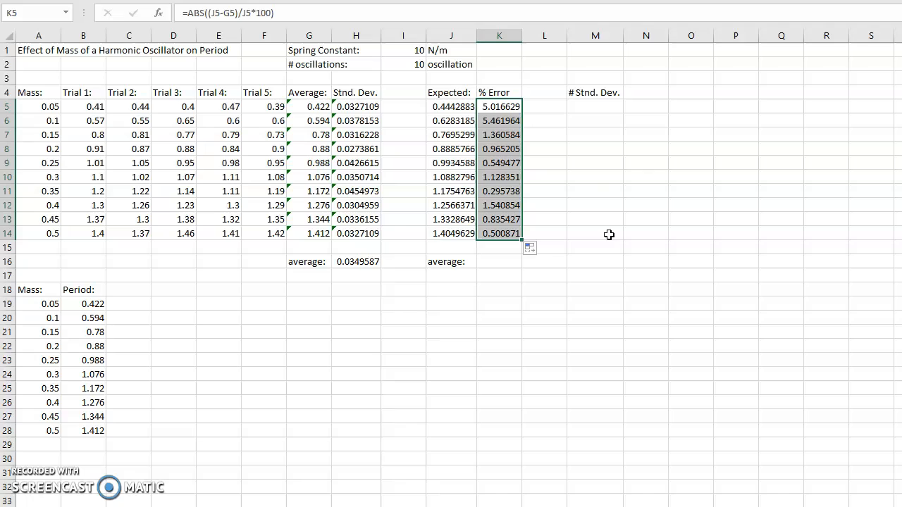
pyautogui.moveTo(606, 197)
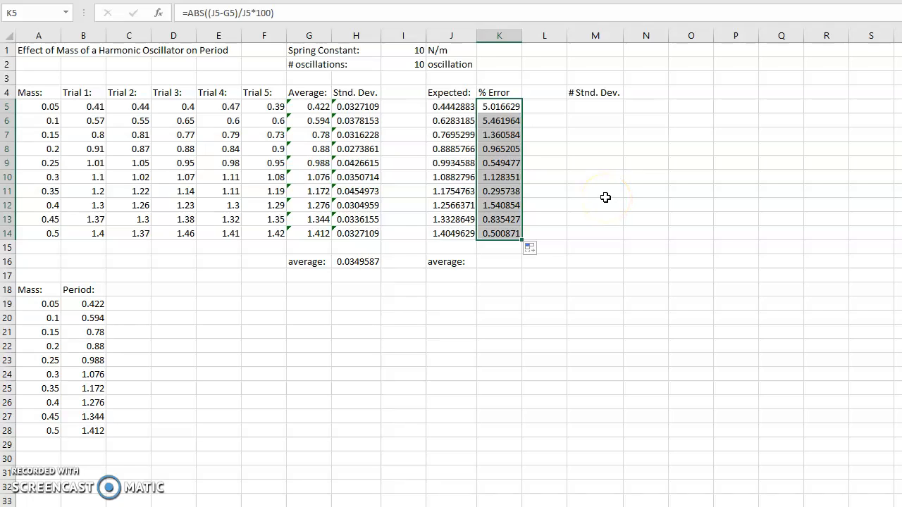
pyautogui.moveTo(572, 136)
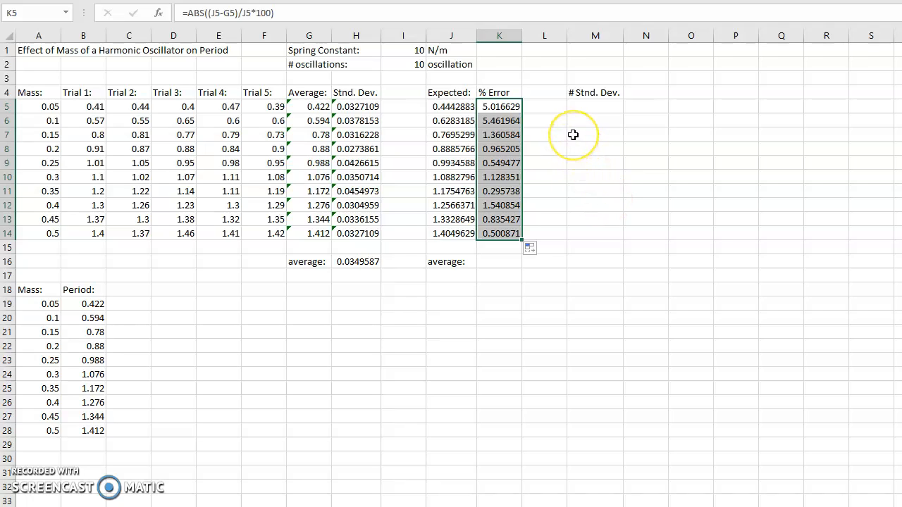
pyautogui.moveTo(553, 135)
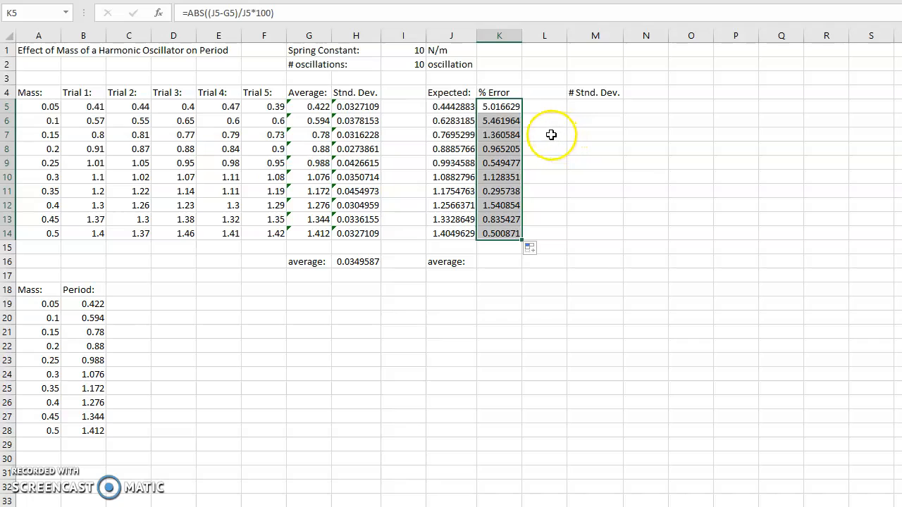
pyautogui.moveTo(504, 268)
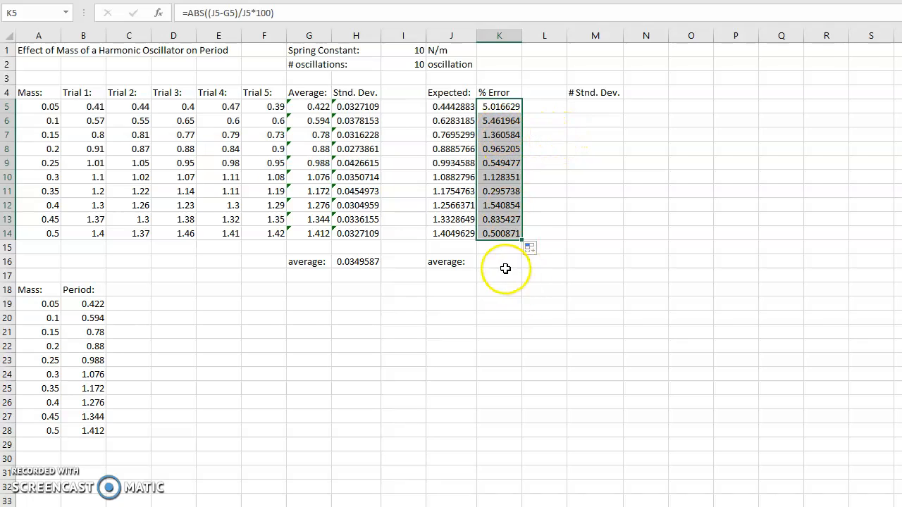
# - Enter =AVERAGE(K5:K14) in K16, showing an average percent error of 1.76551
pyautogui.click(499, 260)
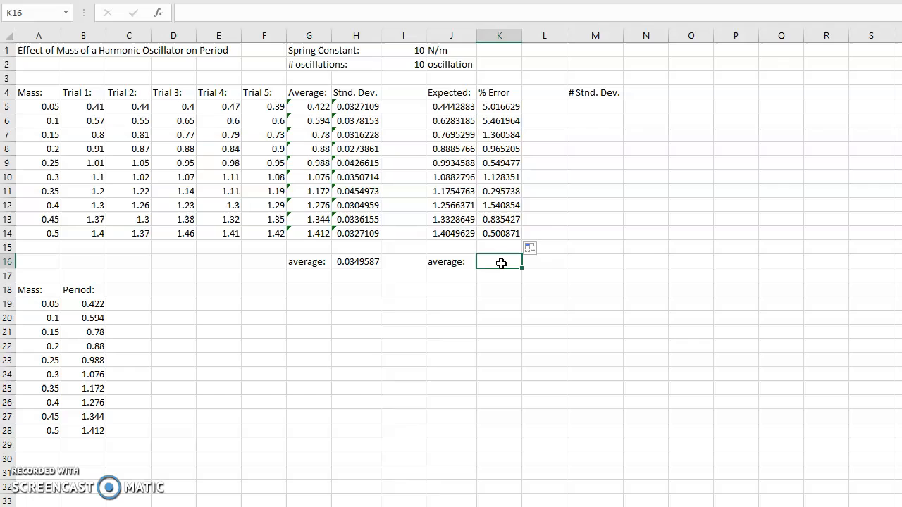
pyautogui.write('=AVERAGE(')
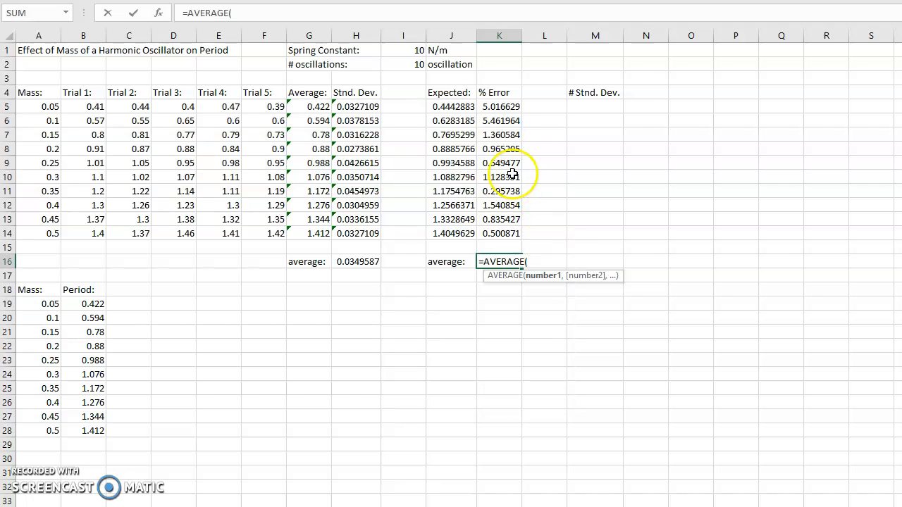
pyautogui.click(499, 107)
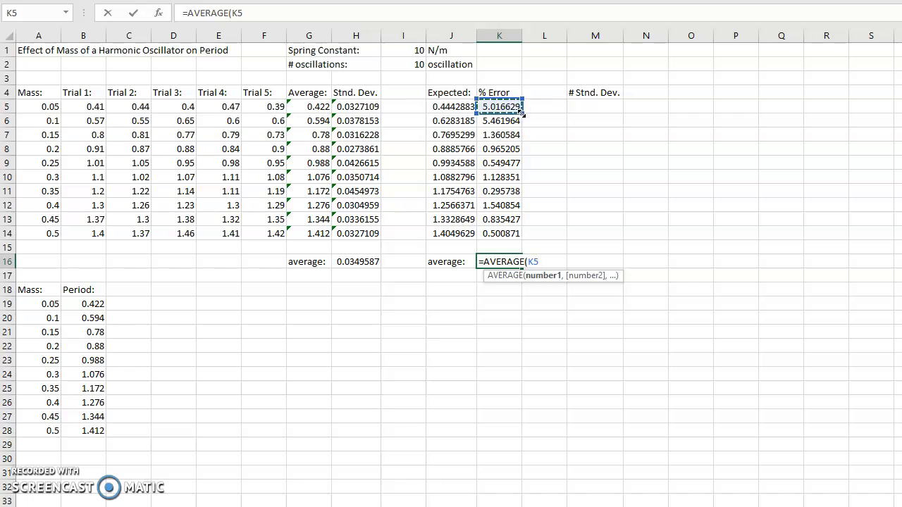
pyautogui.moveTo(498, 107); pyautogui.dragTo(499, 234)
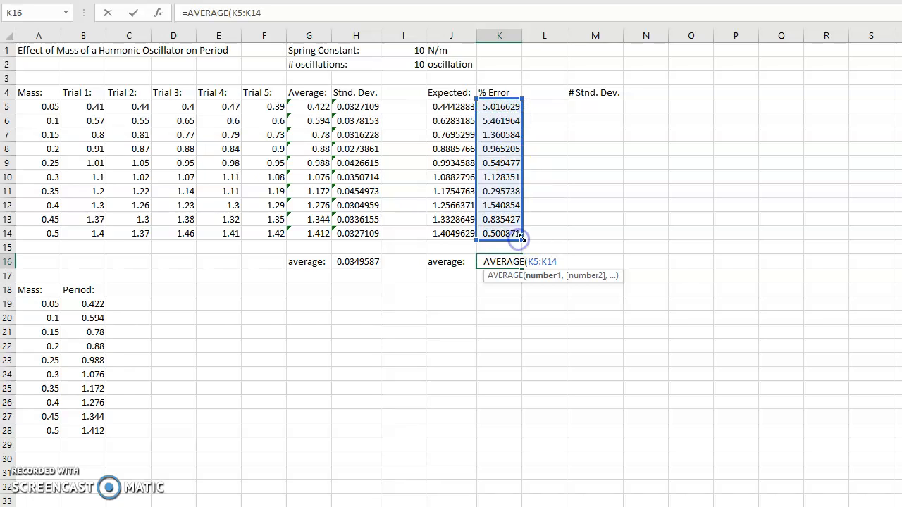
pyautogui.press('Return')
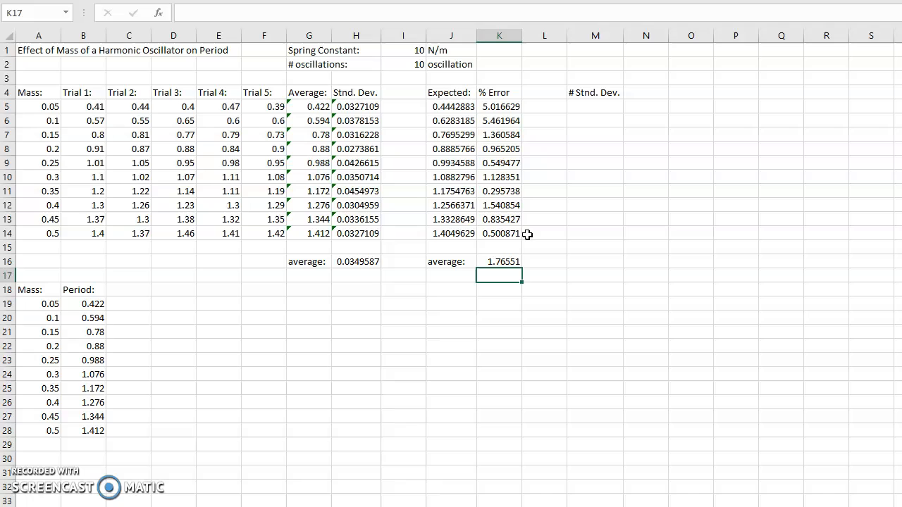
pyautogui.moveTo(619, 66)
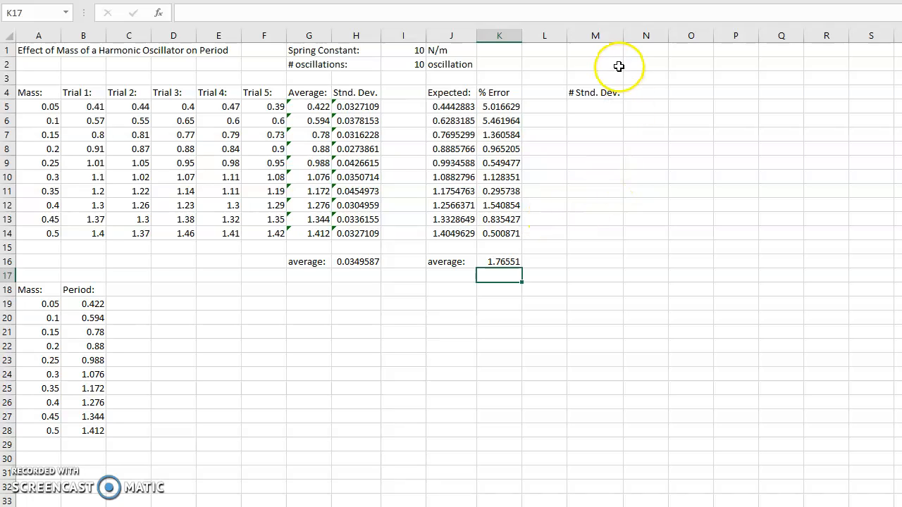
pyautogui.click(595, 93)
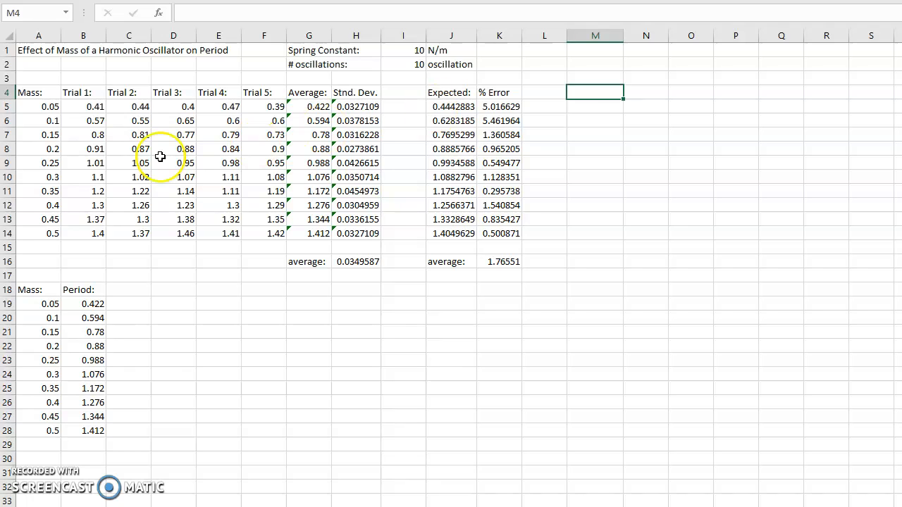
pyautogui.moveTo(38, 93); pyautogui.dragTo(265, 234)
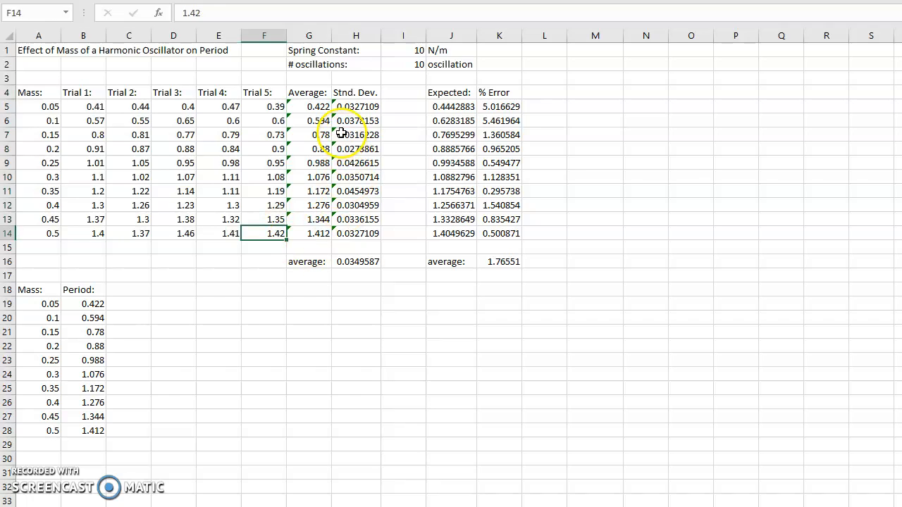
pyautogui.click(309, 107)
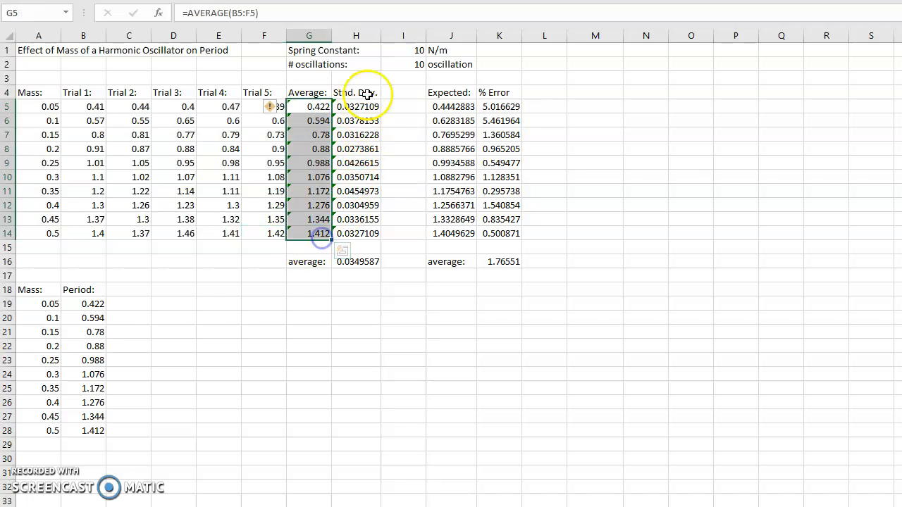
pyautogui.click(355, 108)
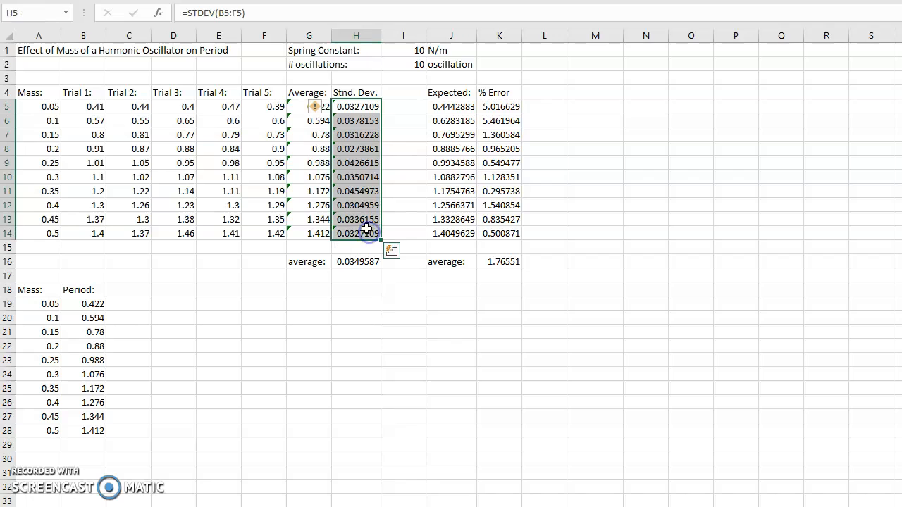
pyautogui.click(355, 234)
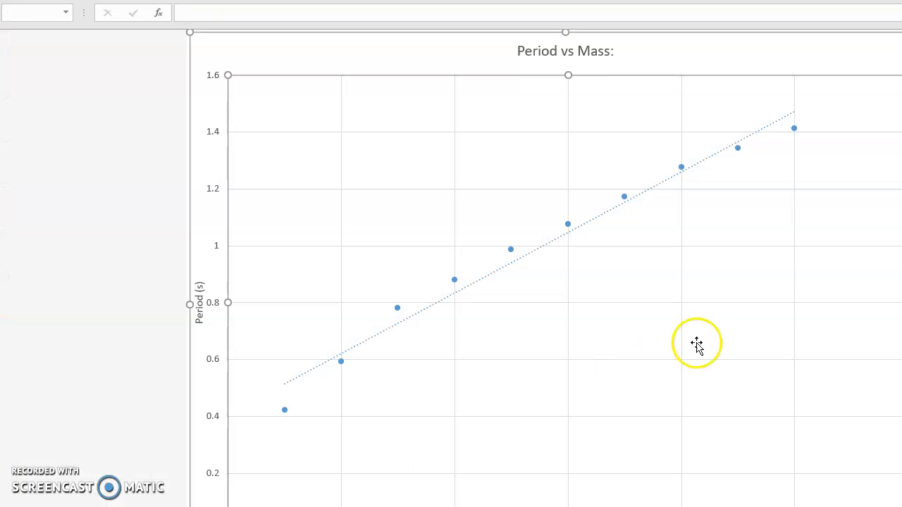
pyautogui.moveTo(665, 153)
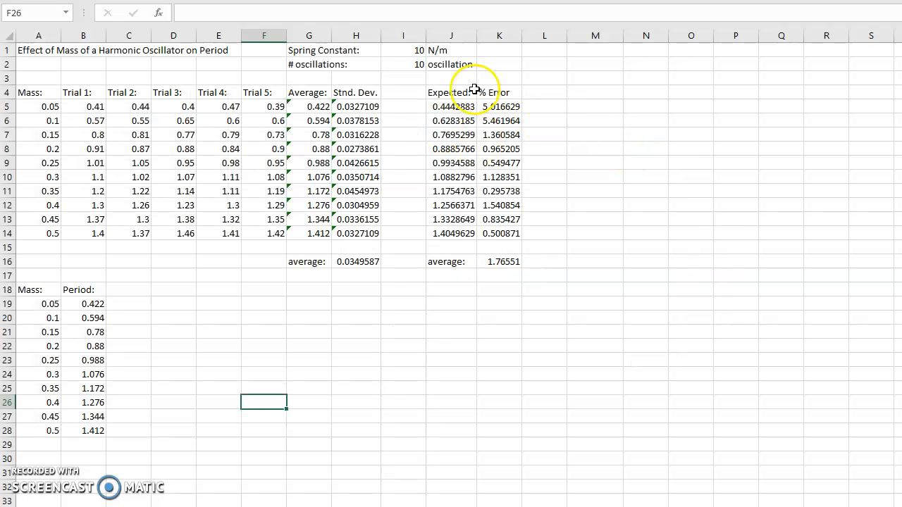
pyautogui.click(499, 271)
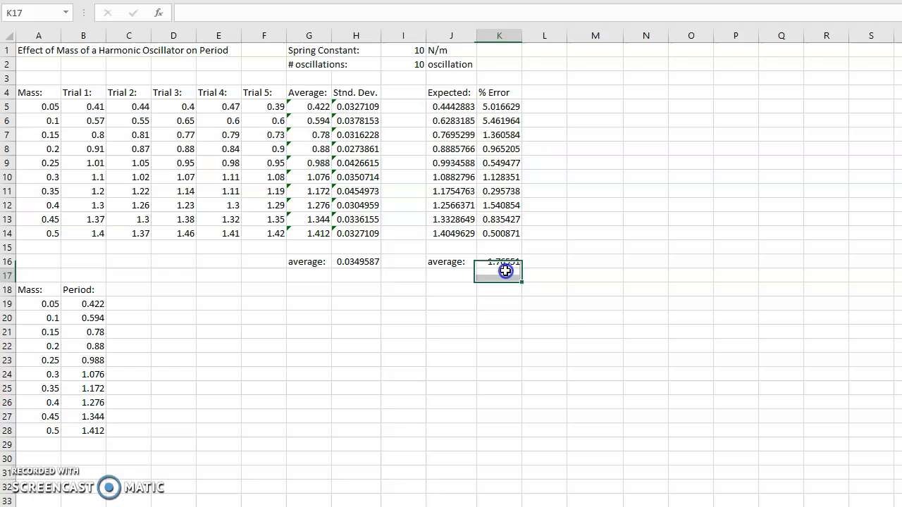
pyautogui.moveTo(566, 302)
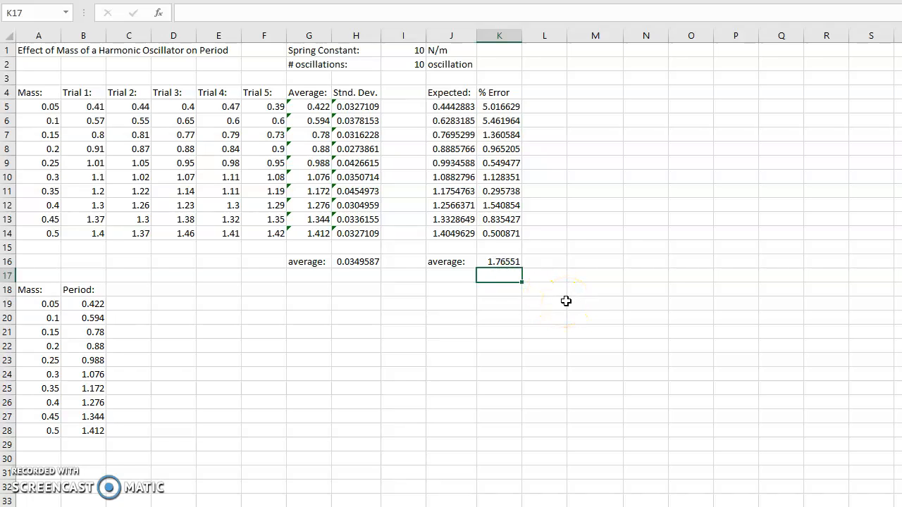